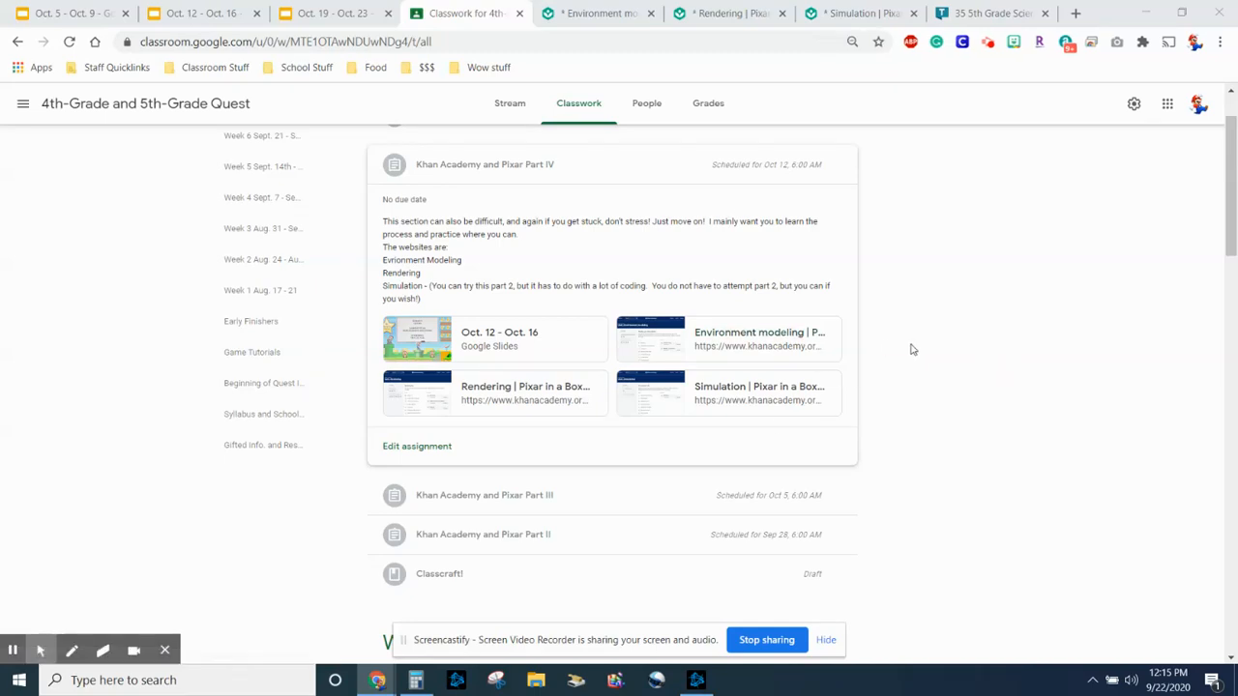
mouse_move(966, 239)
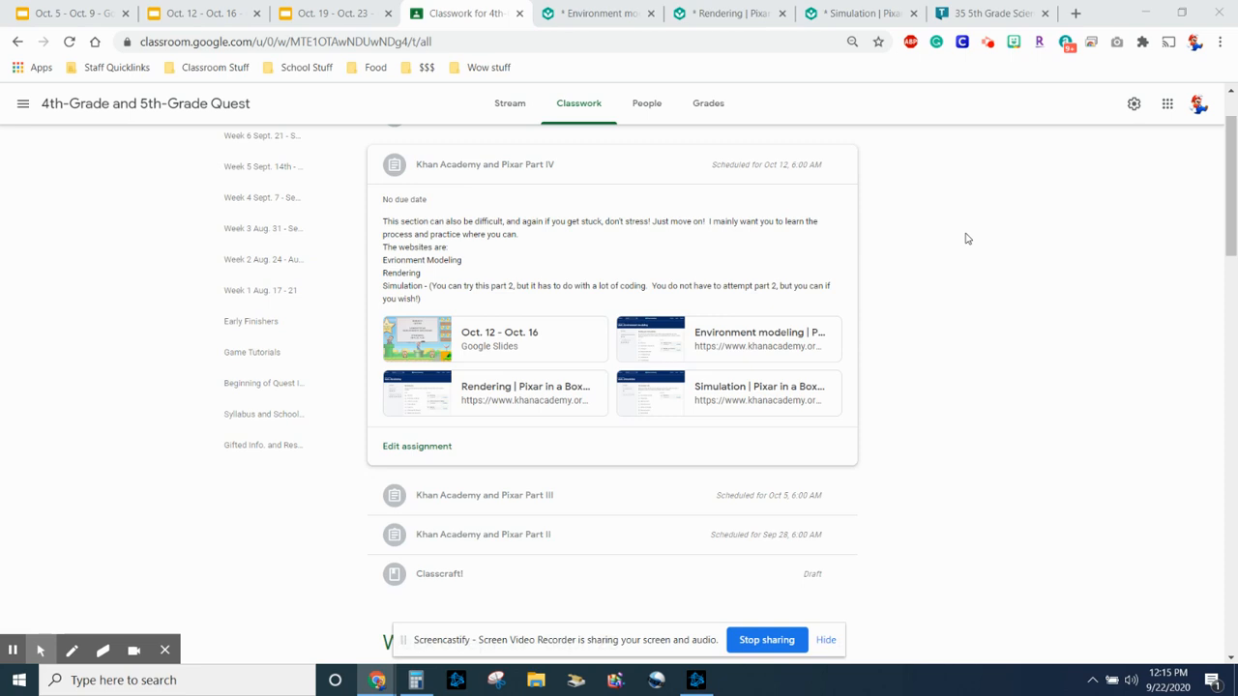
mouse_move(1070, 261)
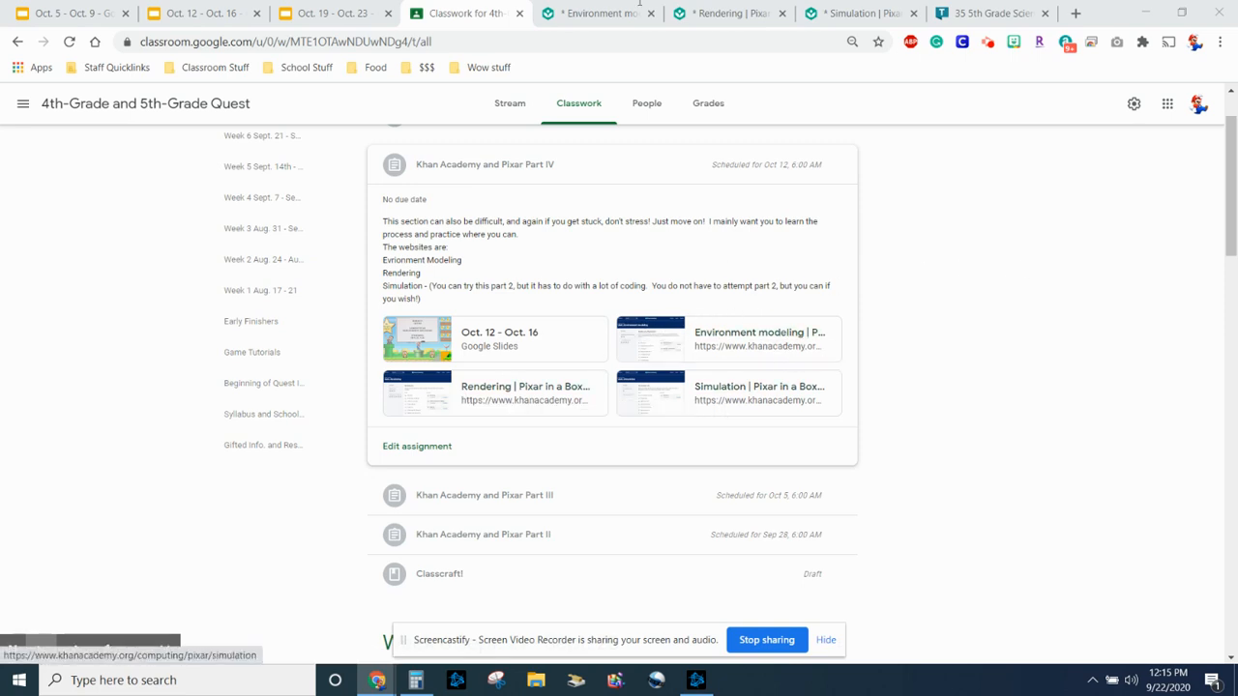
Open Environment modeling and highlight the Modeling grass with parabolas hands-on activity sentence
click(596, 13)
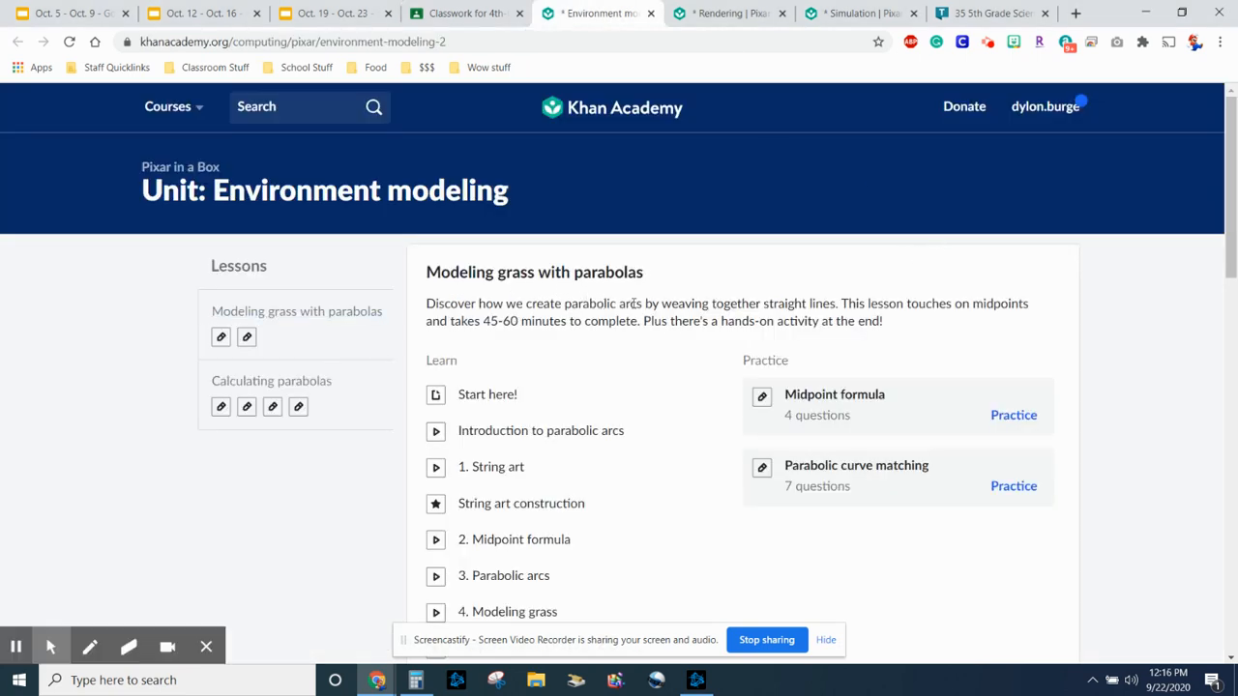
mouse_move(841, 297)
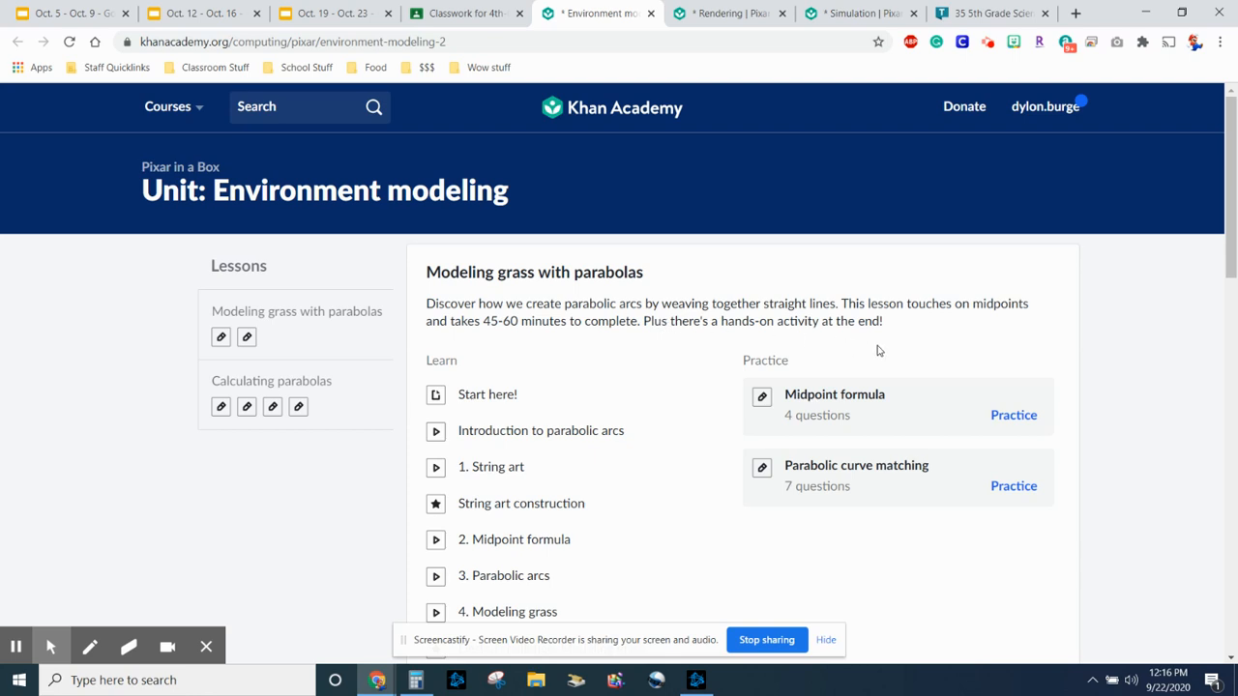
drag(643, 321, 856, 321)
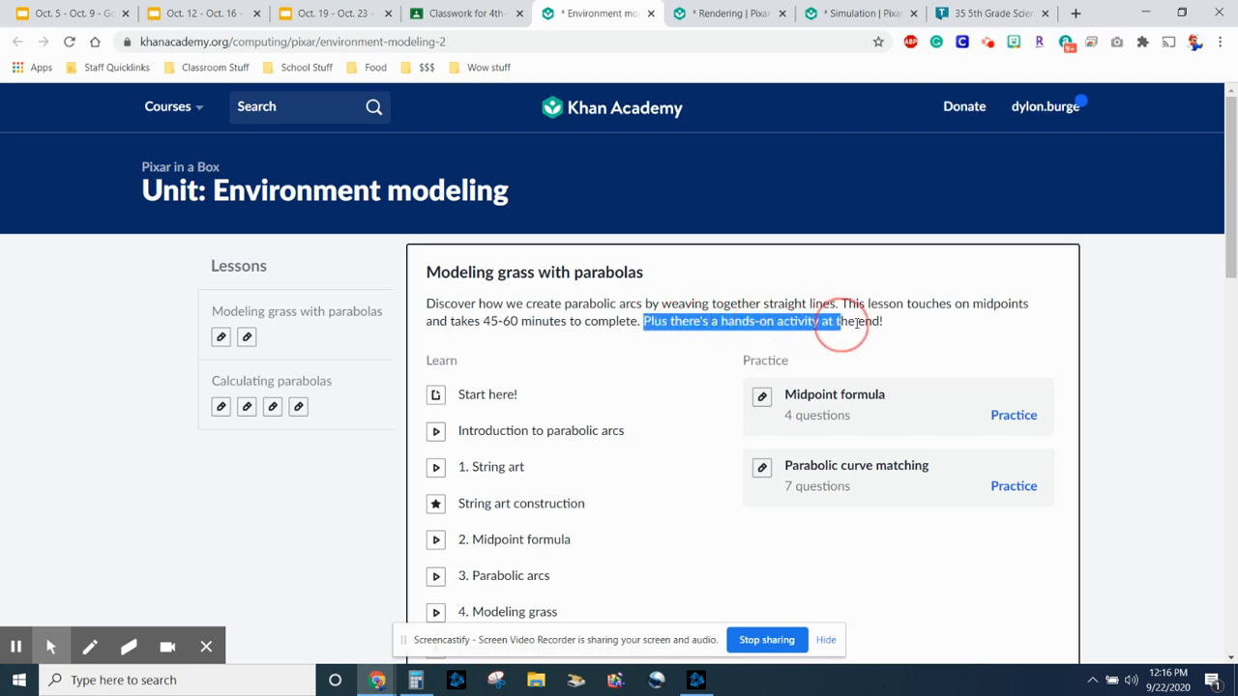
click(881, 337)
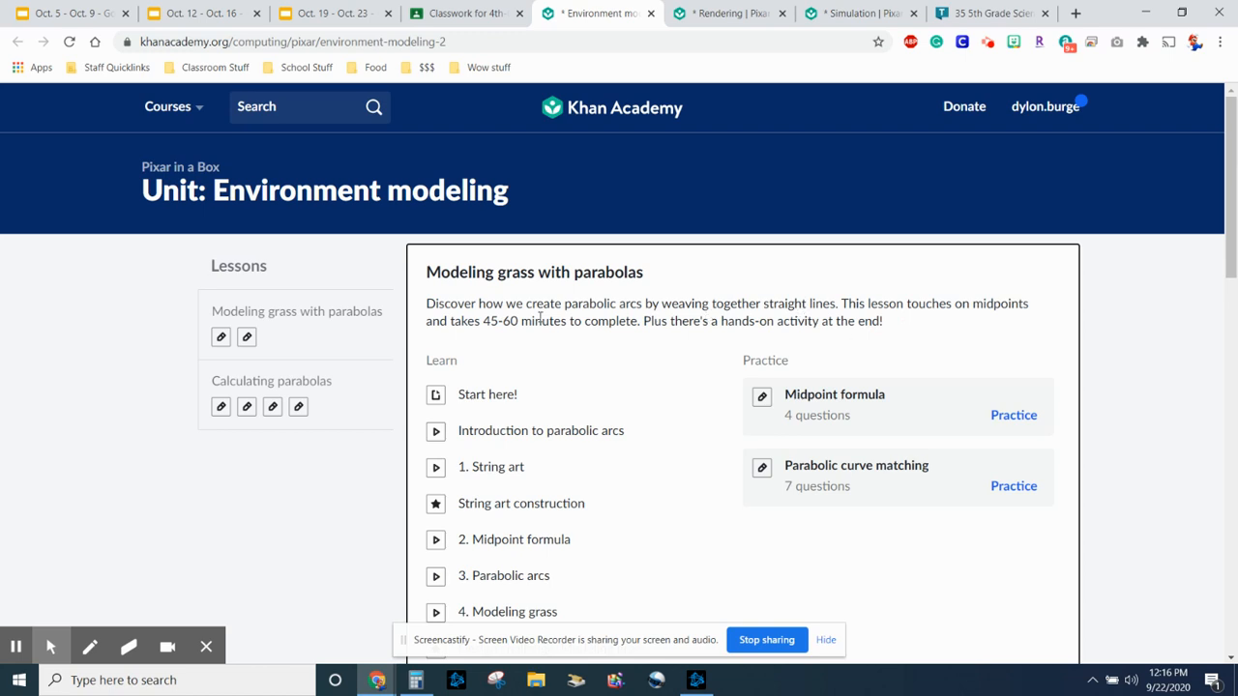
mouse_move(478, 356)
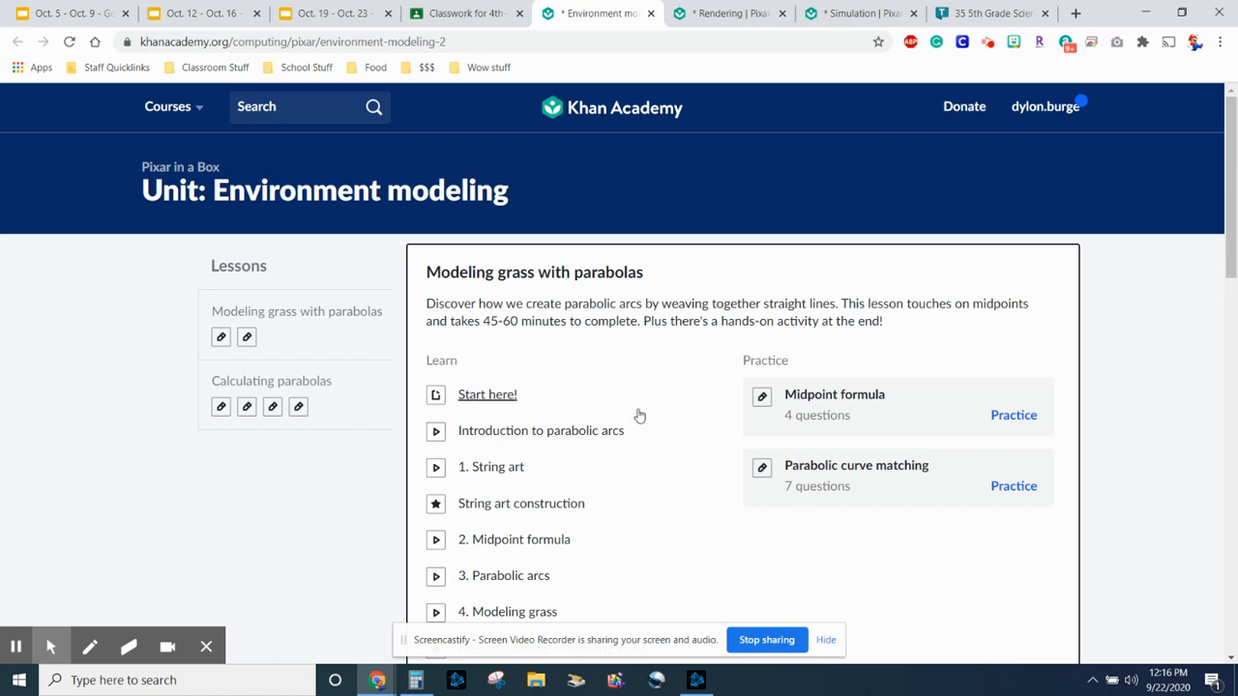
Scroll down to review the Calculating parabolas lesson, then bring up the Rendering unit page
scroll(down, 3)
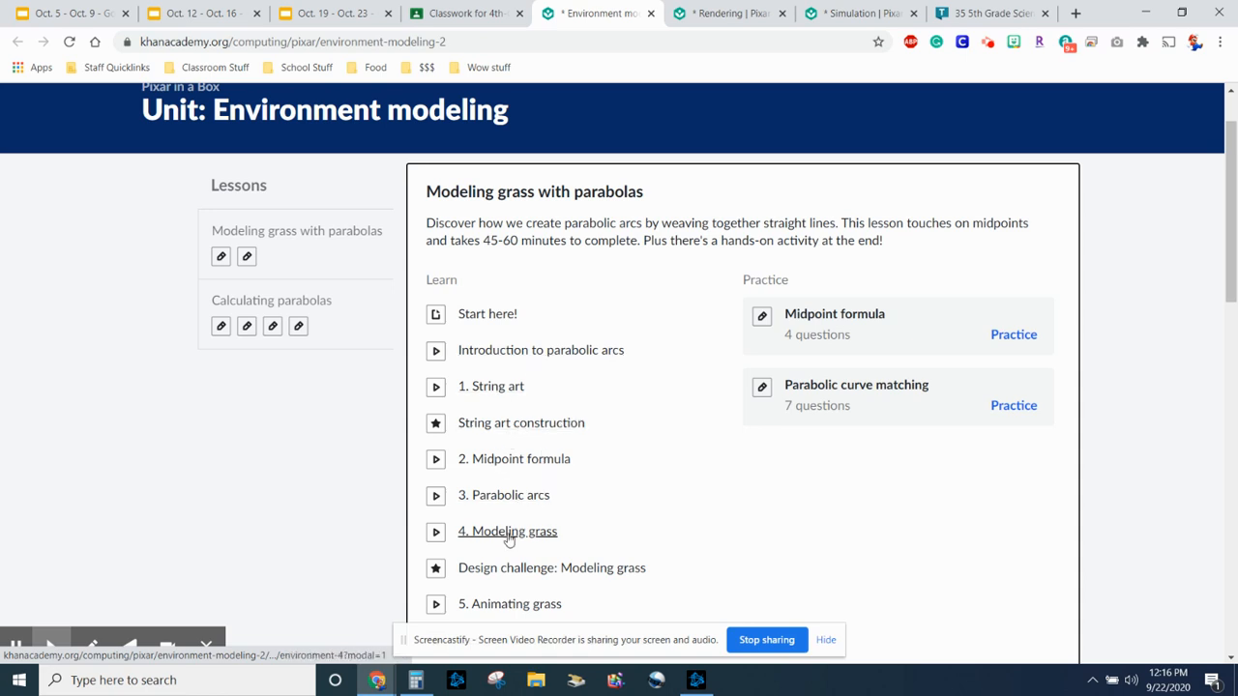
scroll(down, 3)
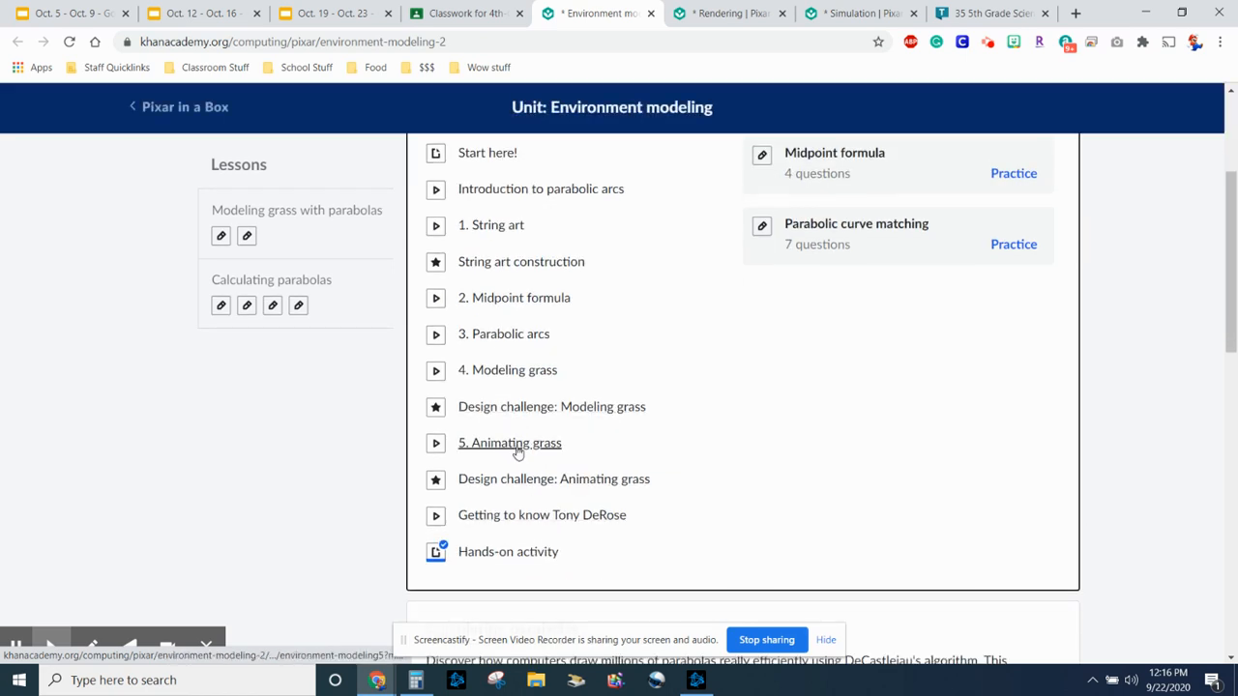
scroll(down, 3)
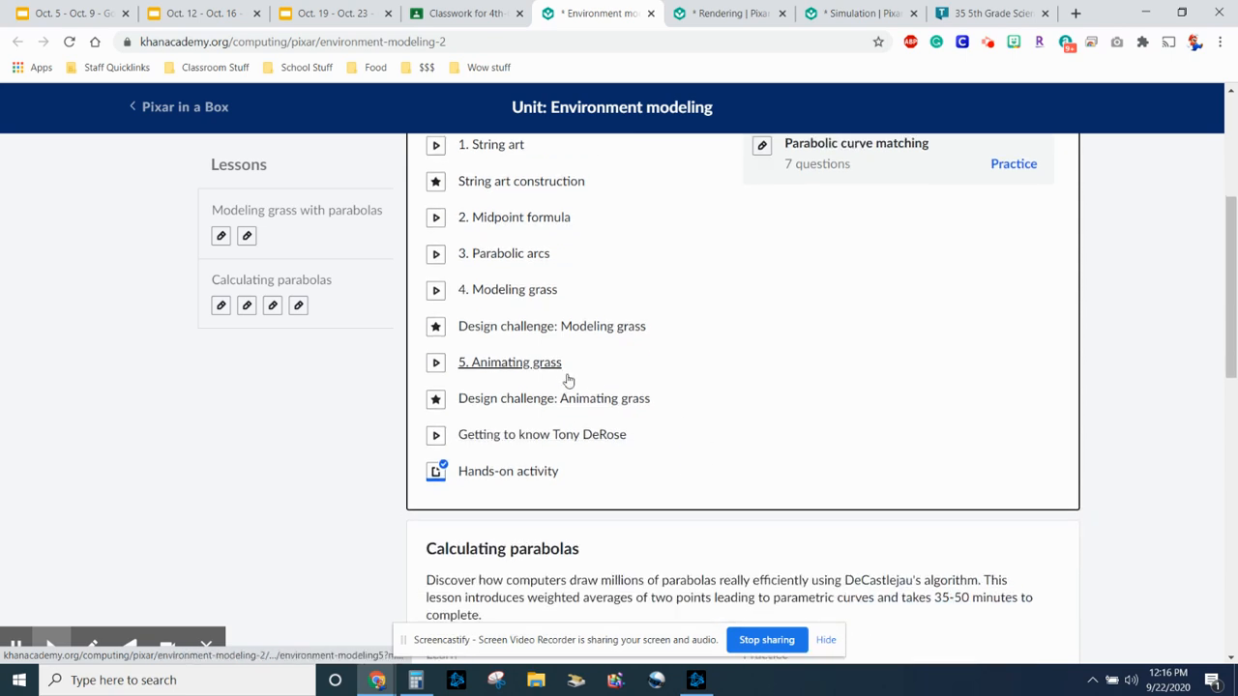
scroll(down, 3)
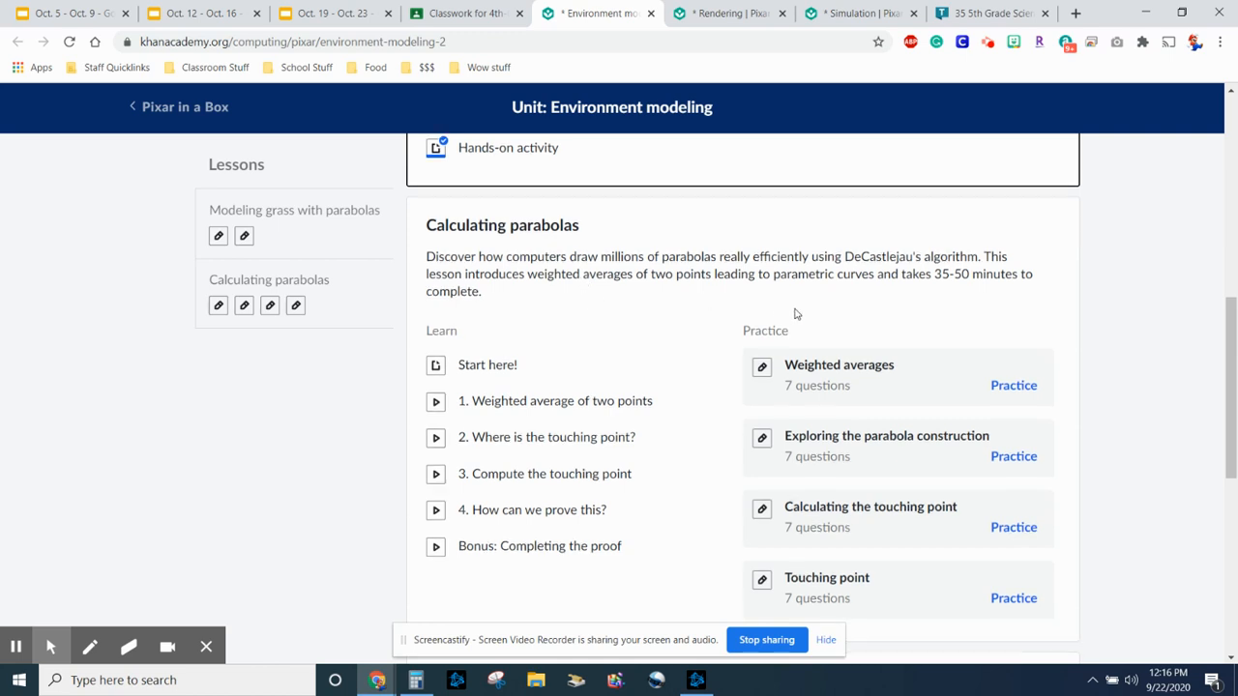
scroll(down, 3)
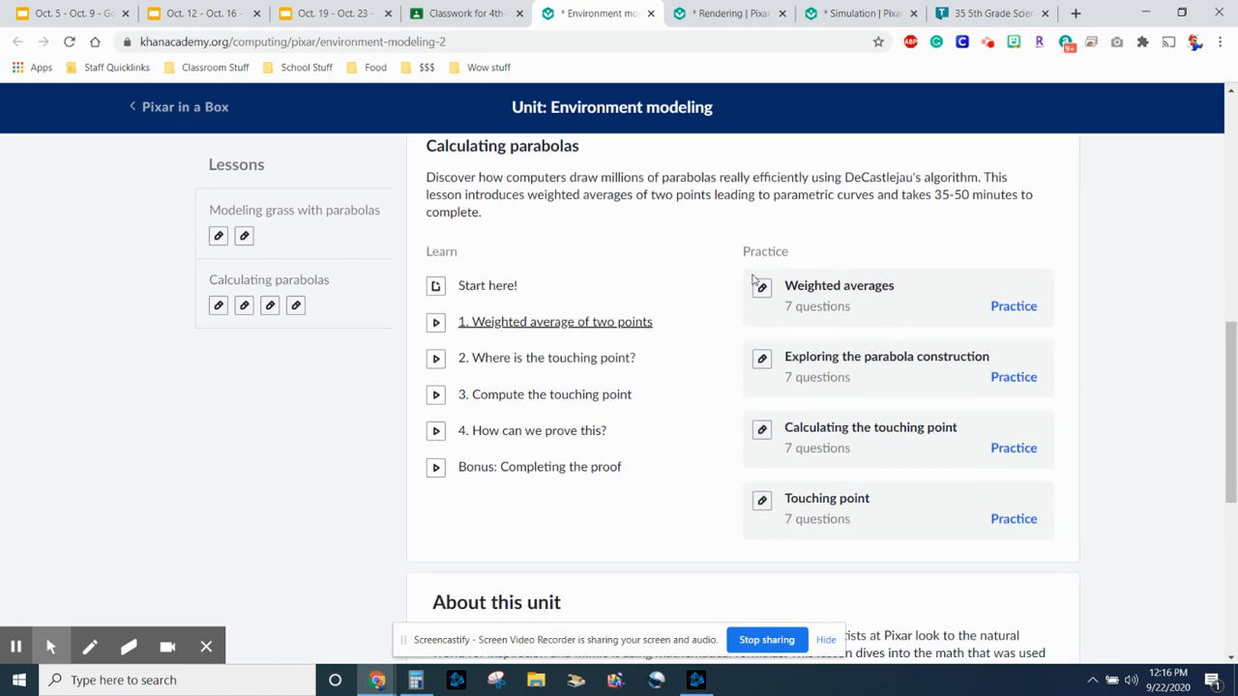
mouse_move(1113, 540)
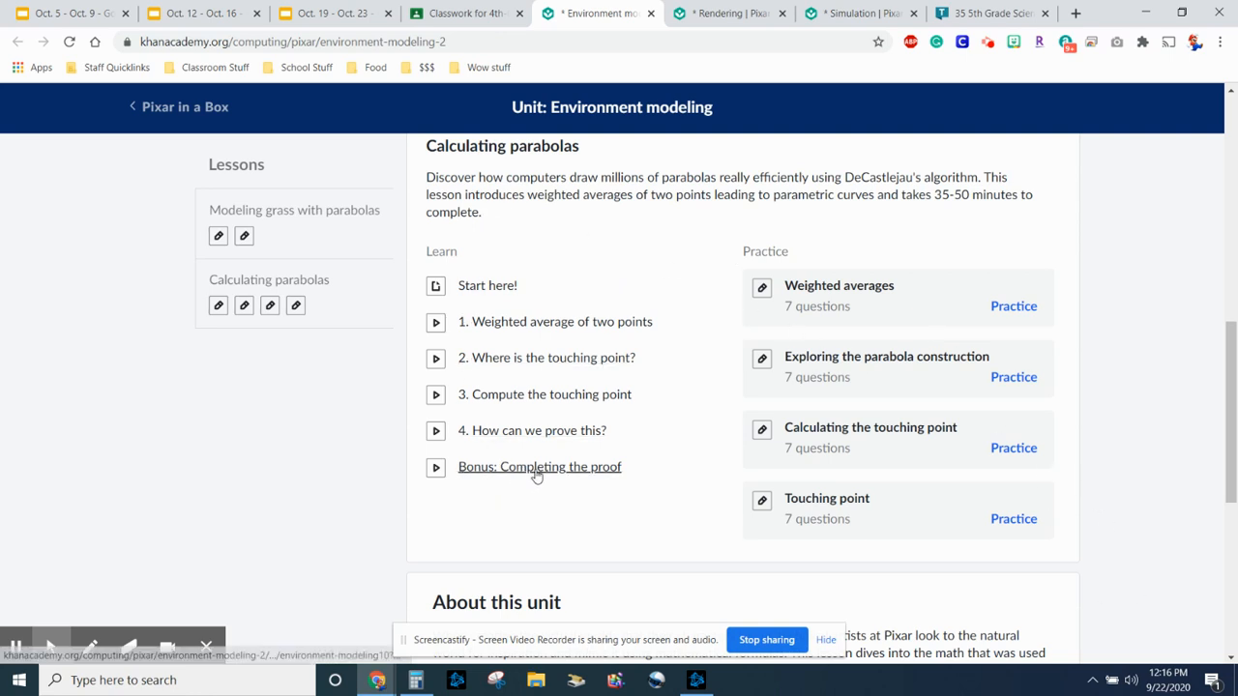
mouse_move(653, 264)
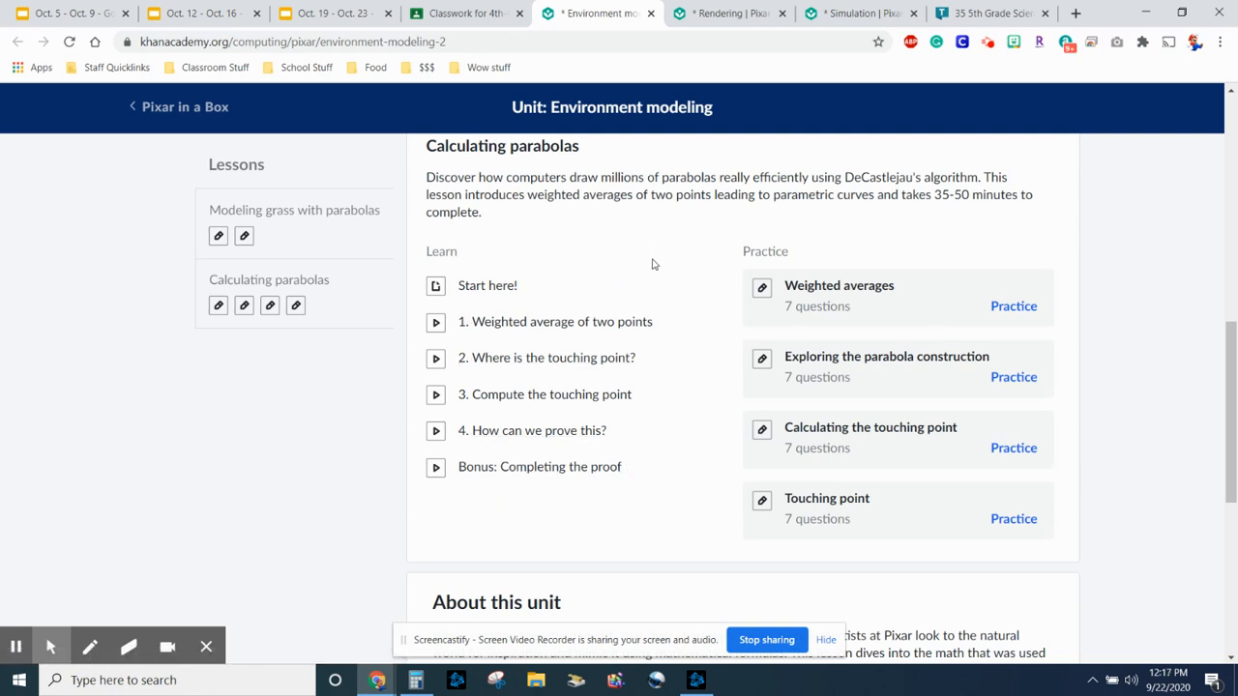
click(294, 210)
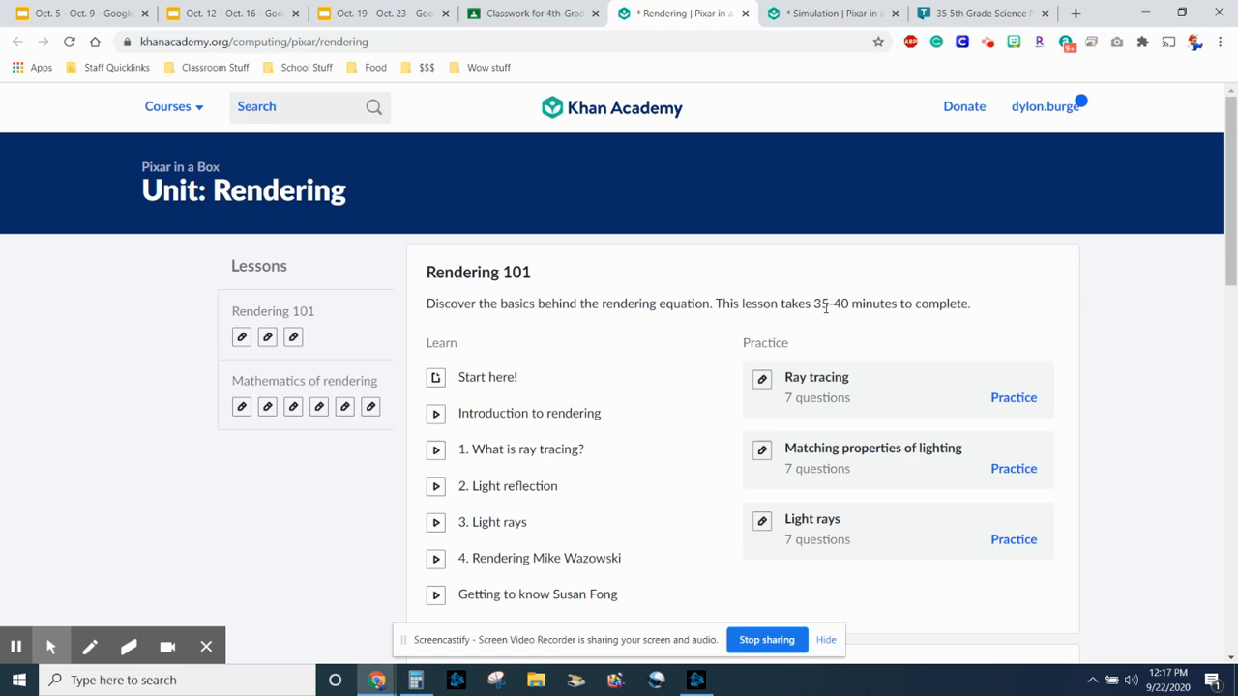
mouse_move(618, 350)
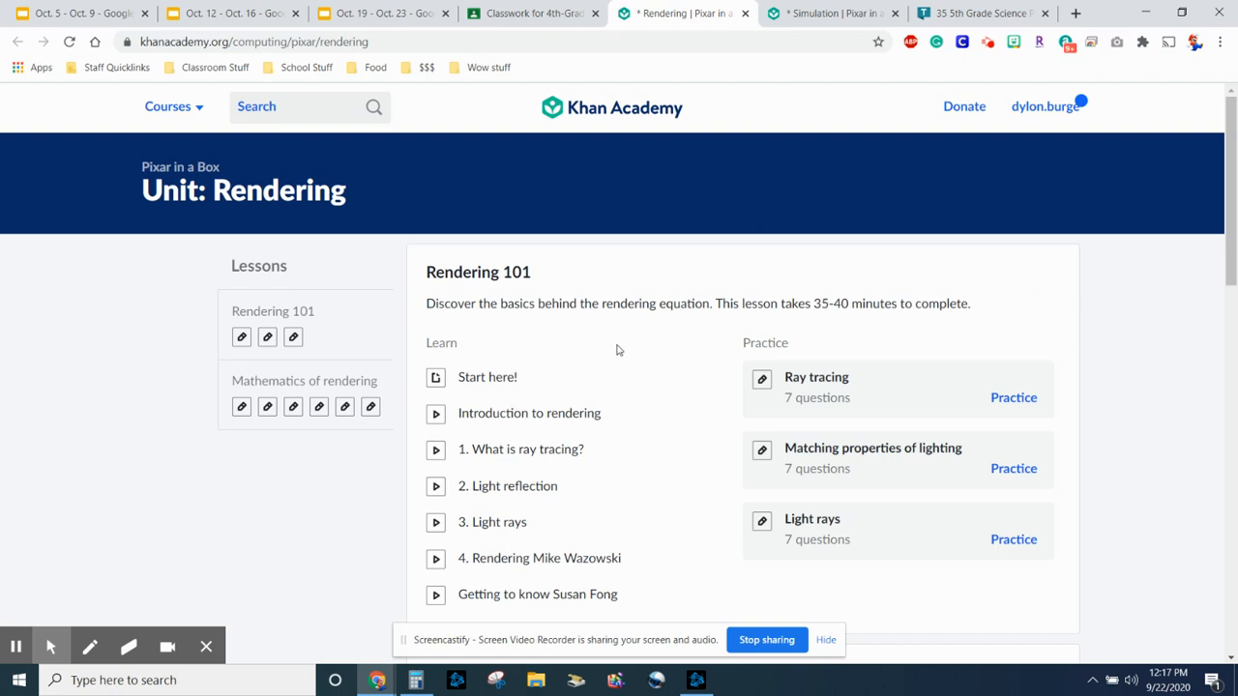
Scroll through the Rendering 101 and Mathematics of rendering lessons with their practice sets
scroll(down, 3)
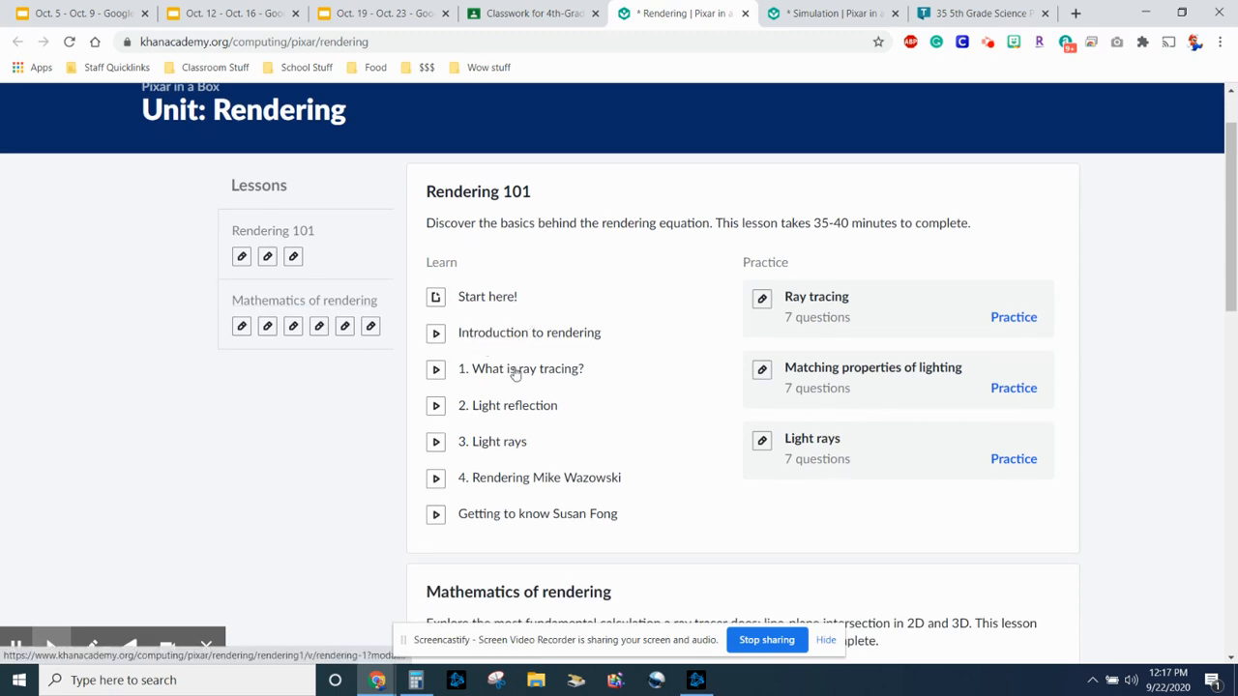
mouse_move(491, 441)
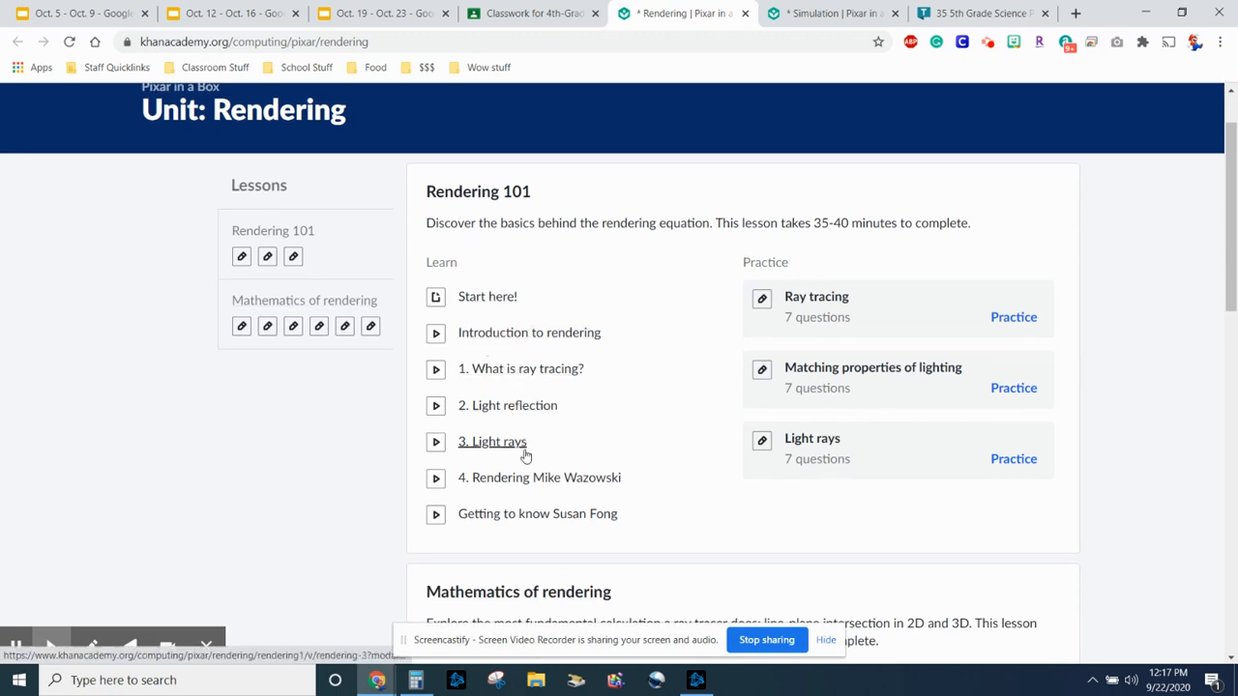
mouse_move(570, 523)
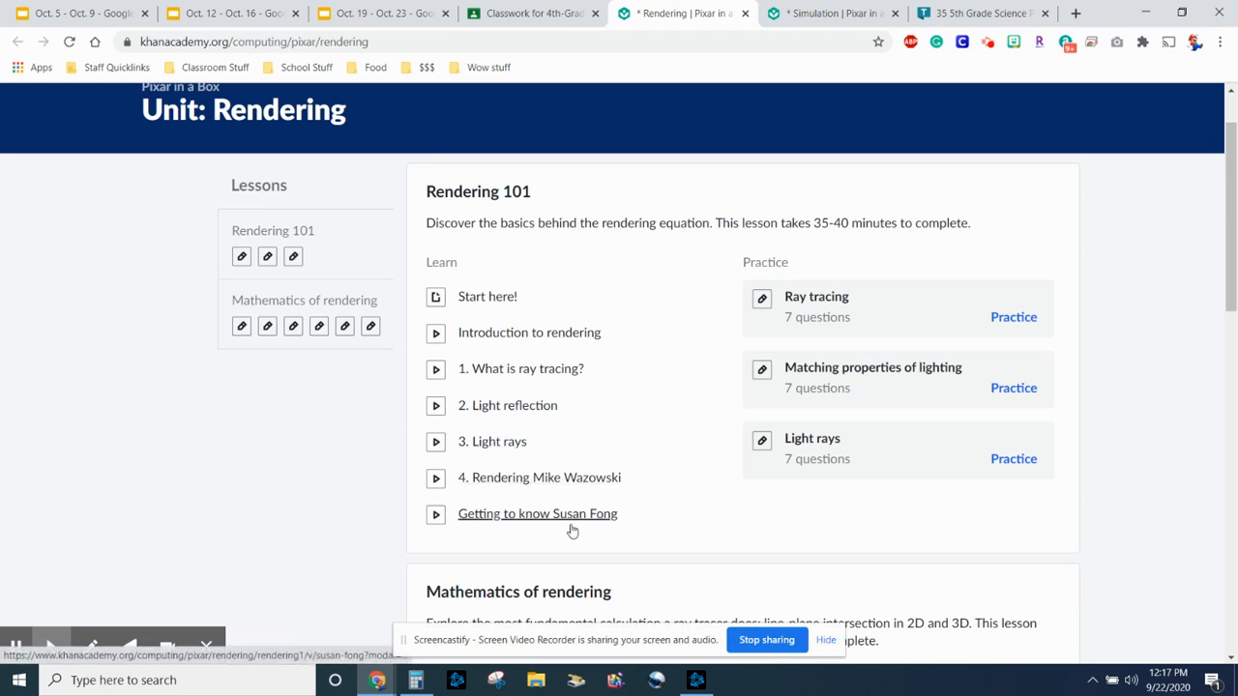
scroll(down, 3)
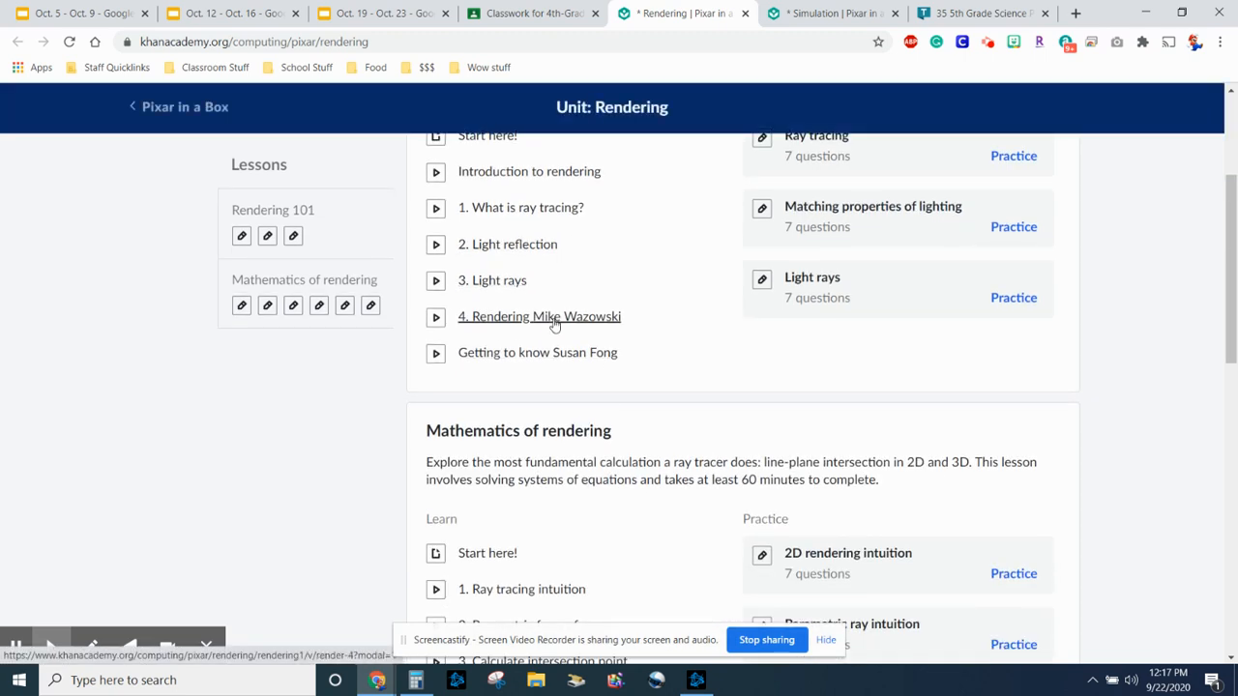
scroll(down, 3)
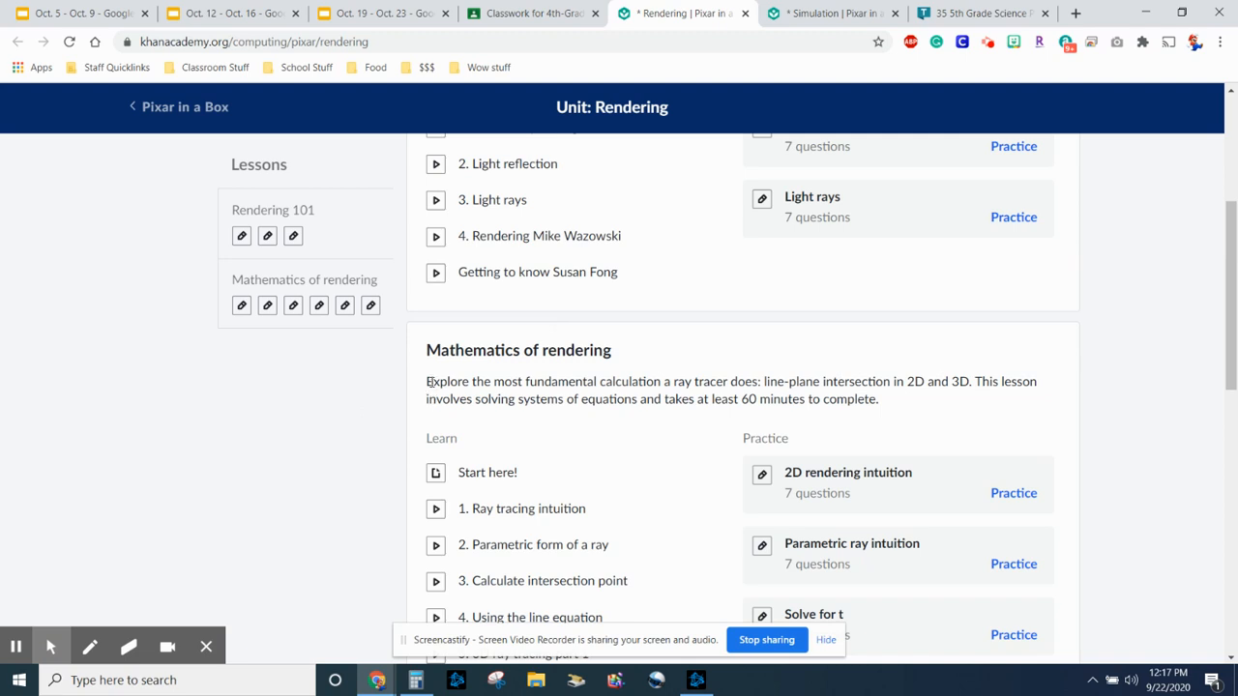
mouse_move(636, 395)
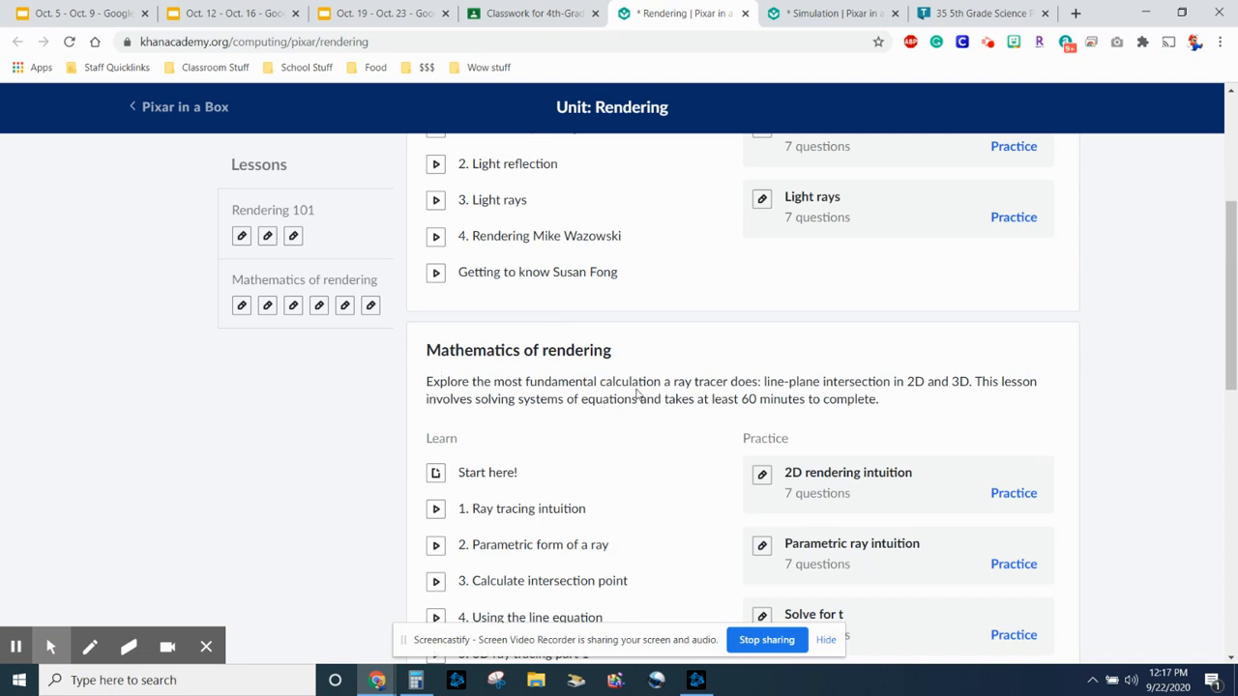
mouse_move(411, 396)
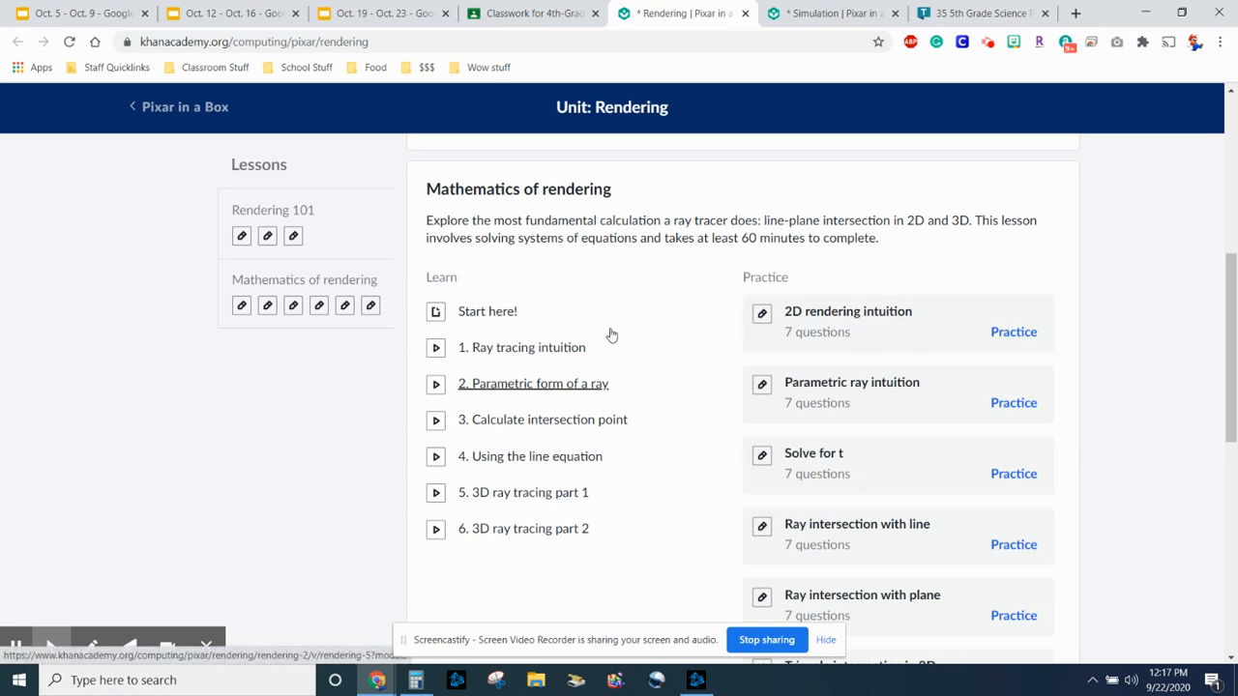
scroll(down, 3)
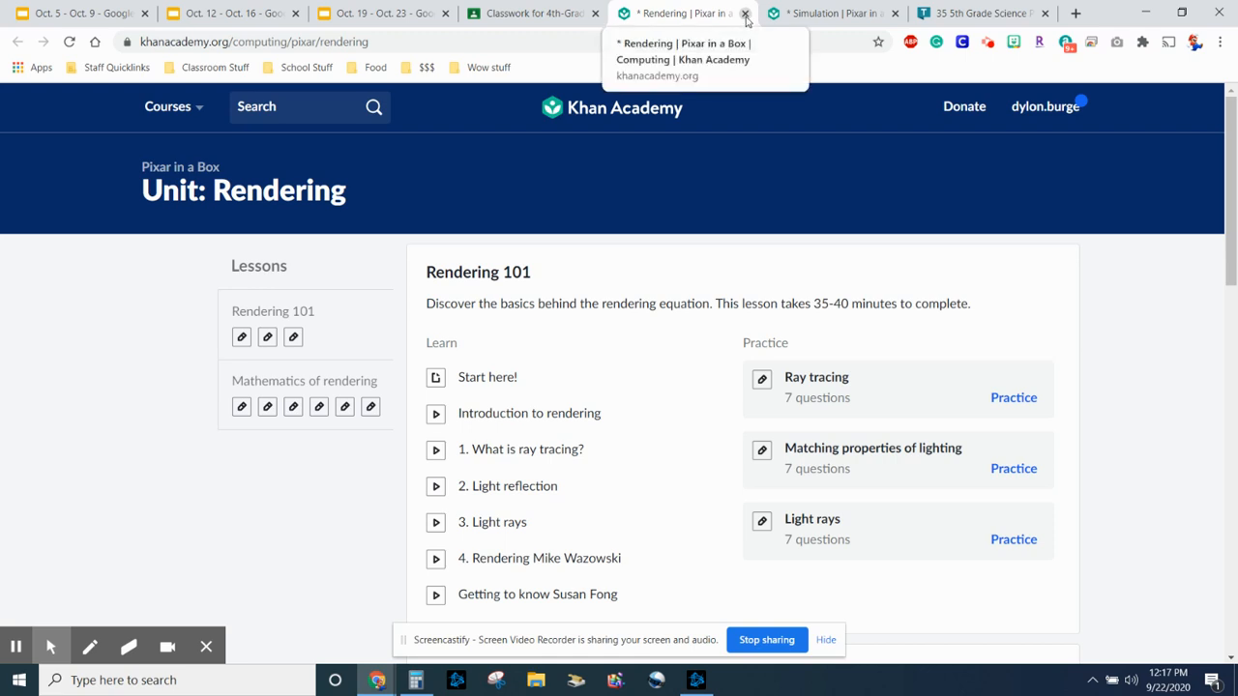
Close the Rendering tab so the Simulation unit page shows
click(746, 13)
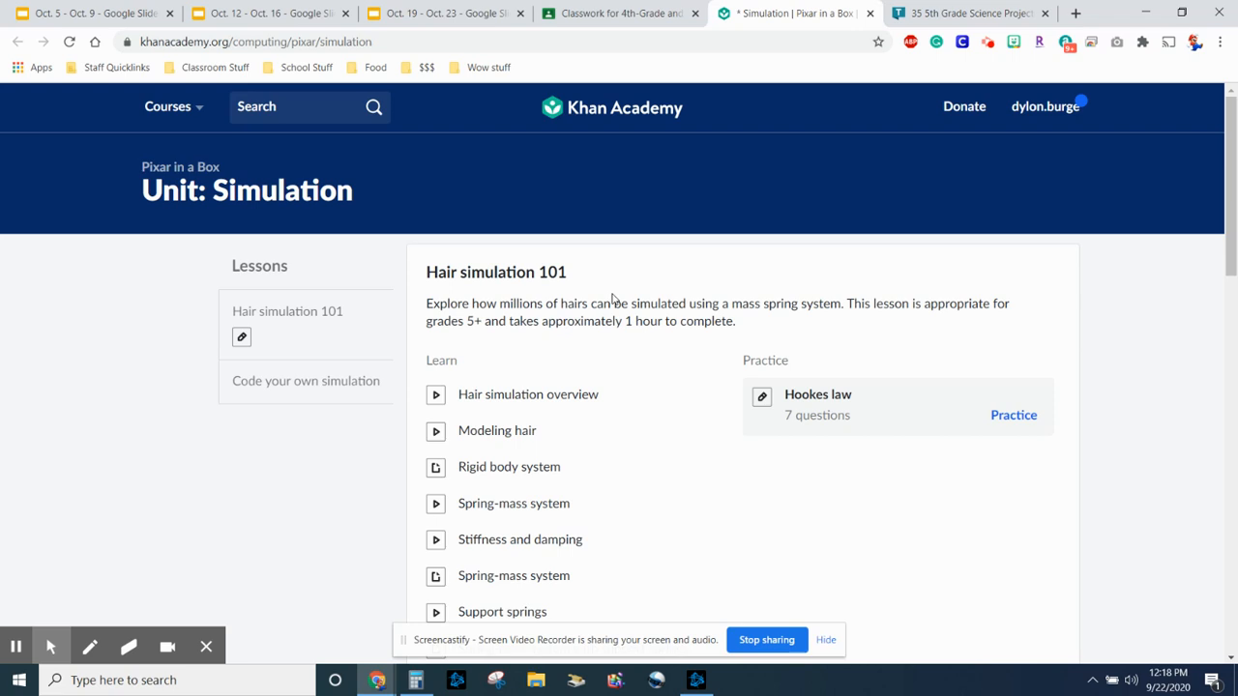
mouse_move(513, 383)
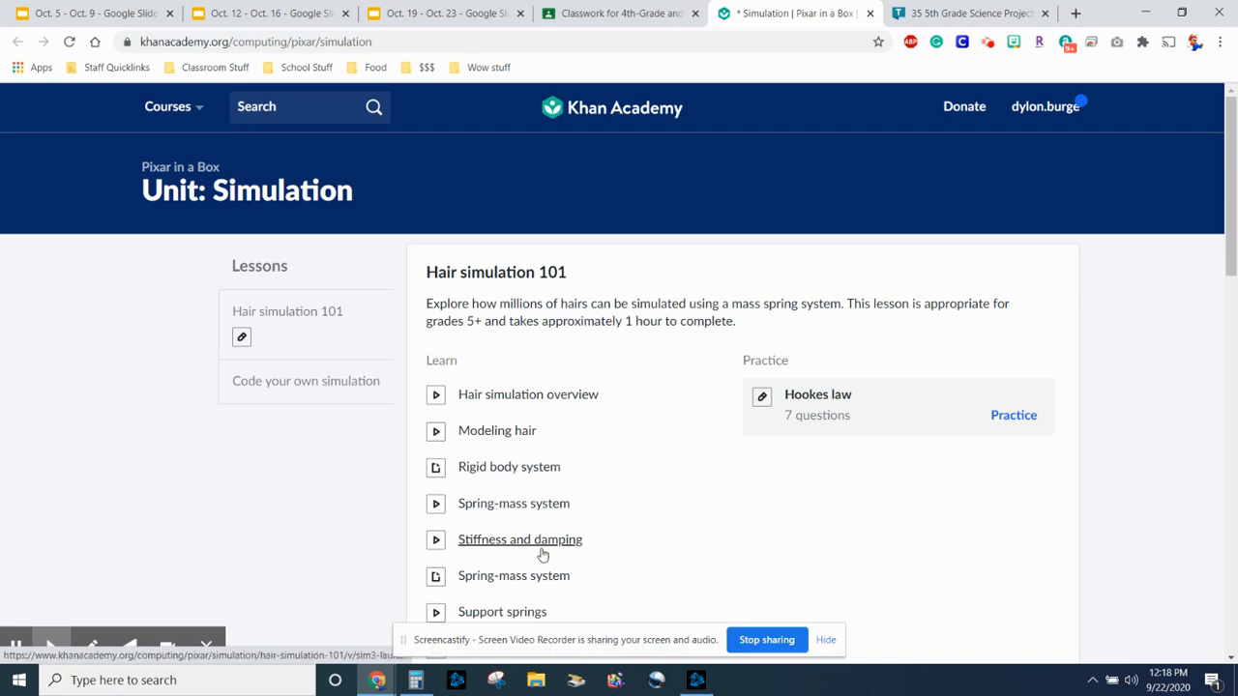
Scroll to Code your own simulation and highlight 'grades 9+' in its description
scroll(down, 3)
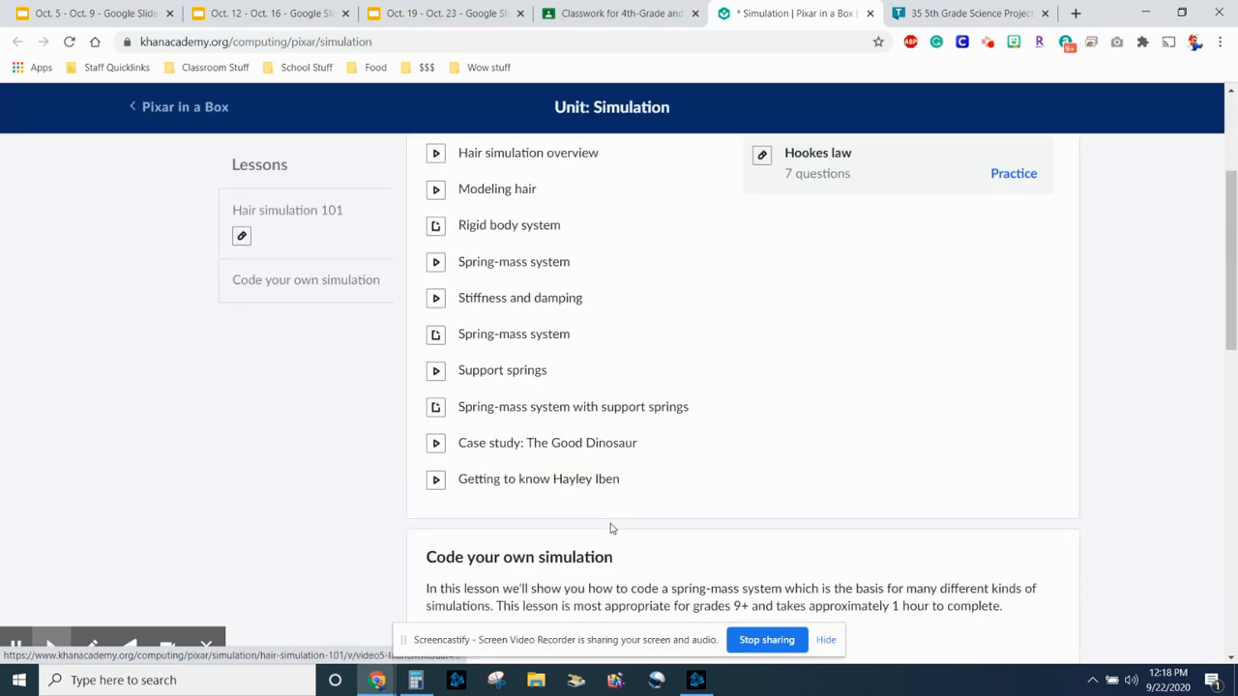
scroll(down, 3)
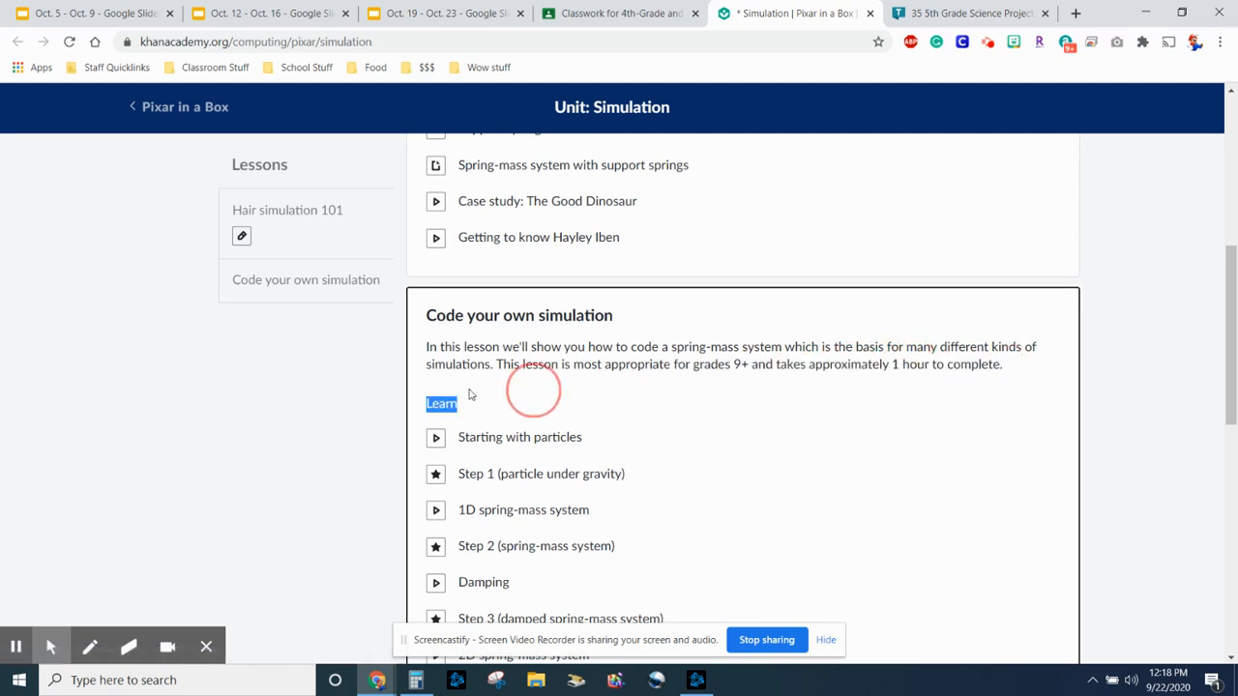
drag(670, 364, 1003, 363)
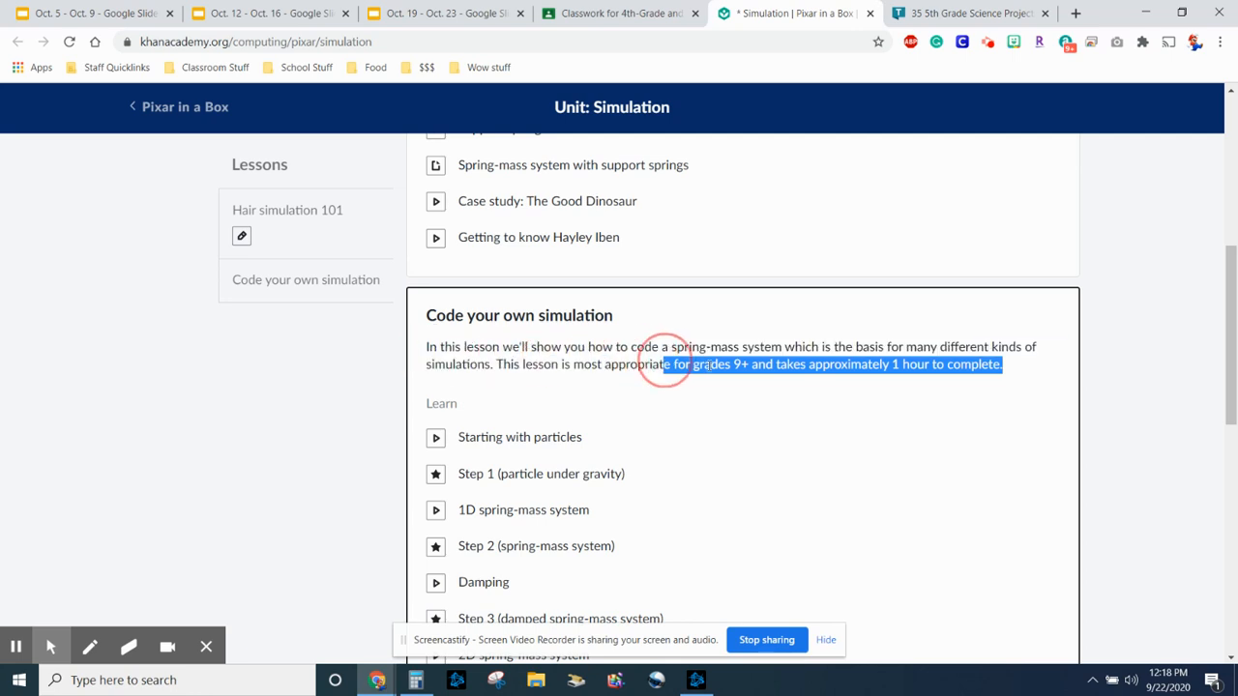
click(694, 365)
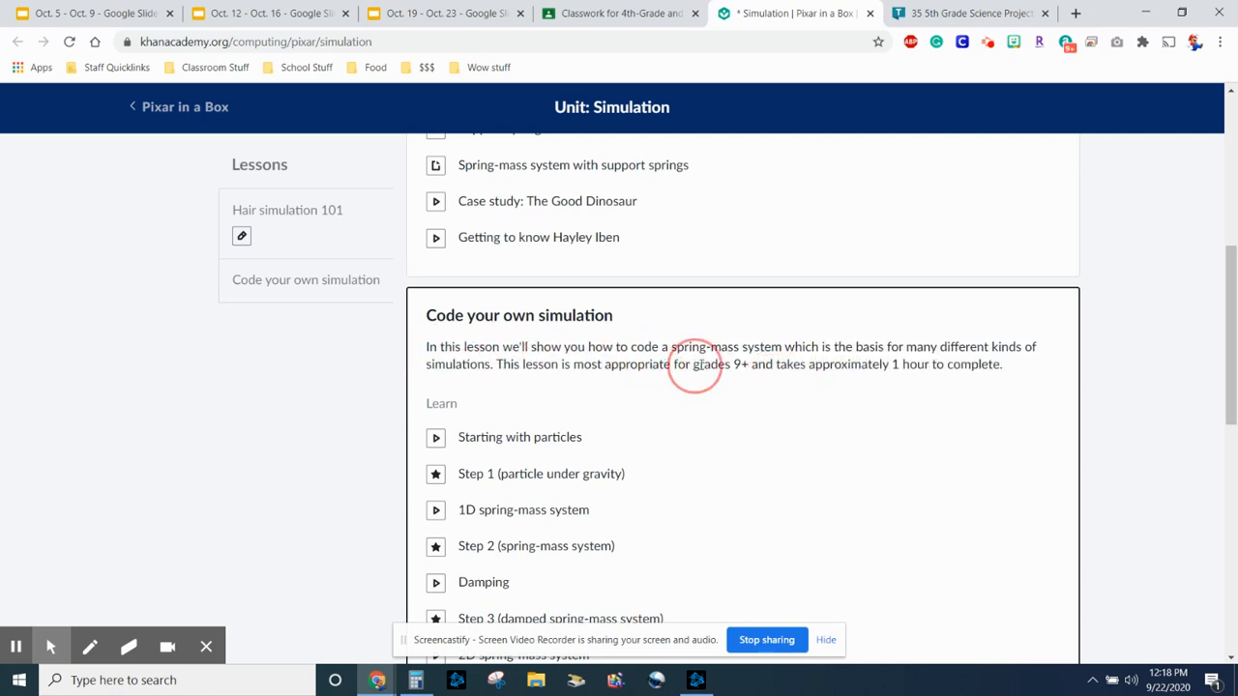
double_click(719, 364)
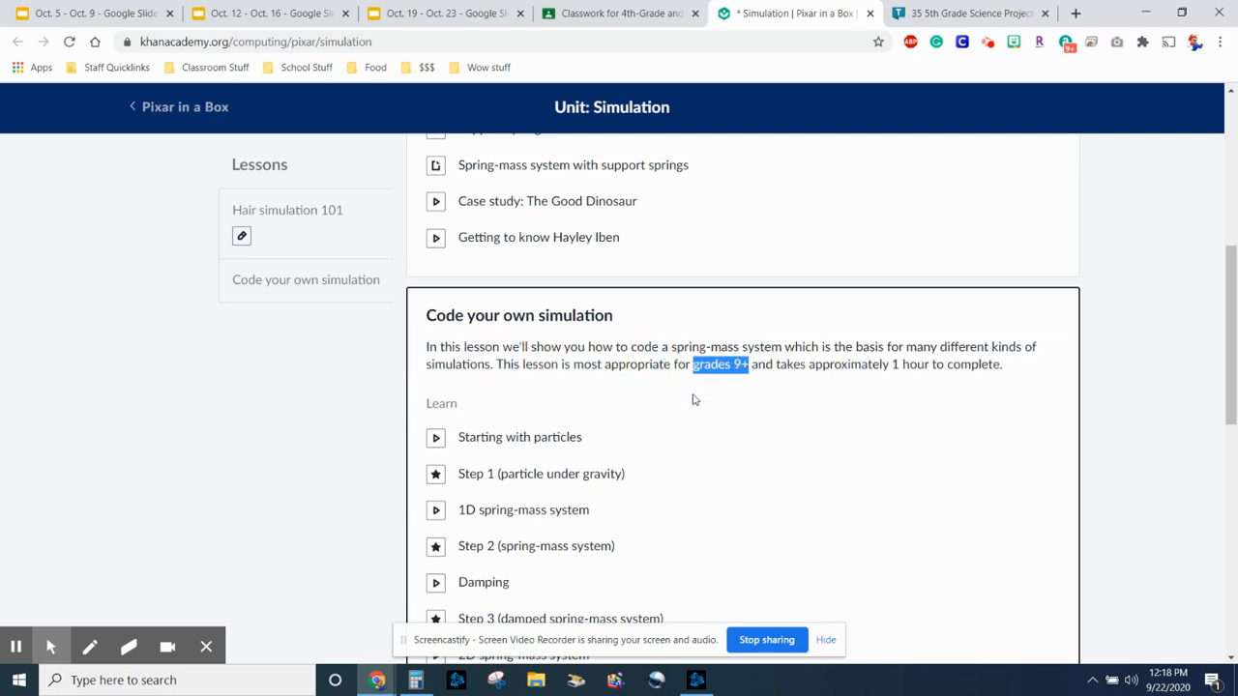
mouse_move(535, 545)
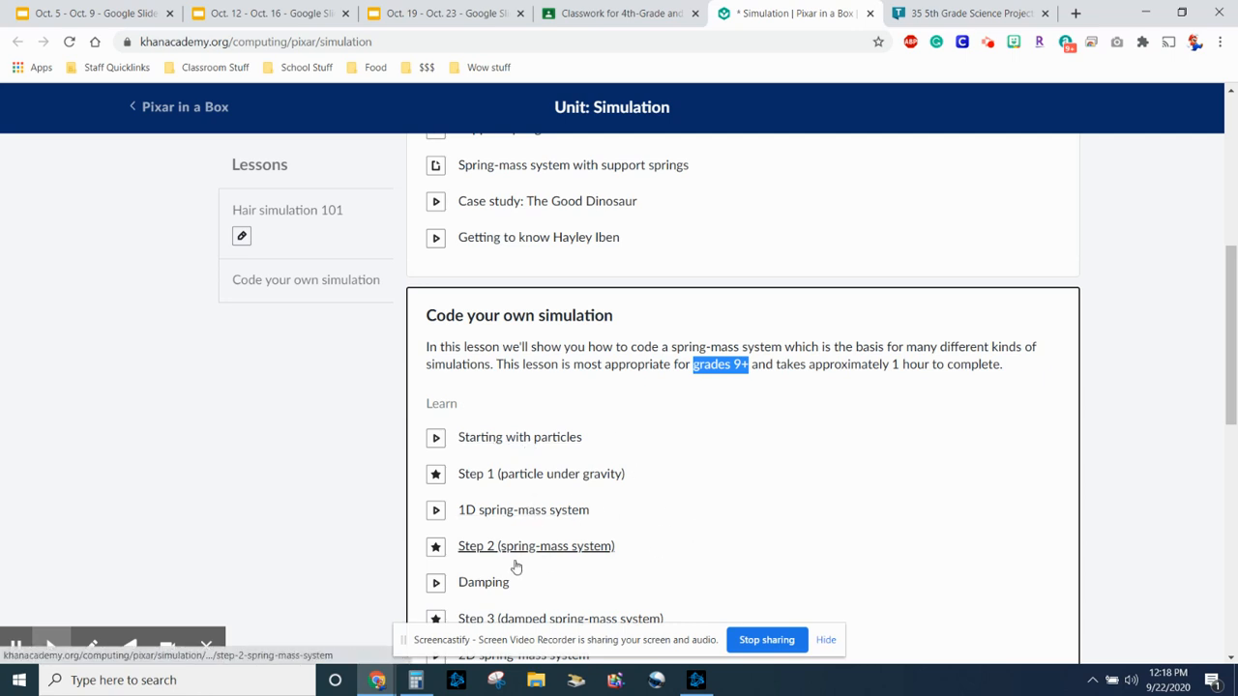
Scroll further down the Simulation page, then close its tab
scroll(down, 3)
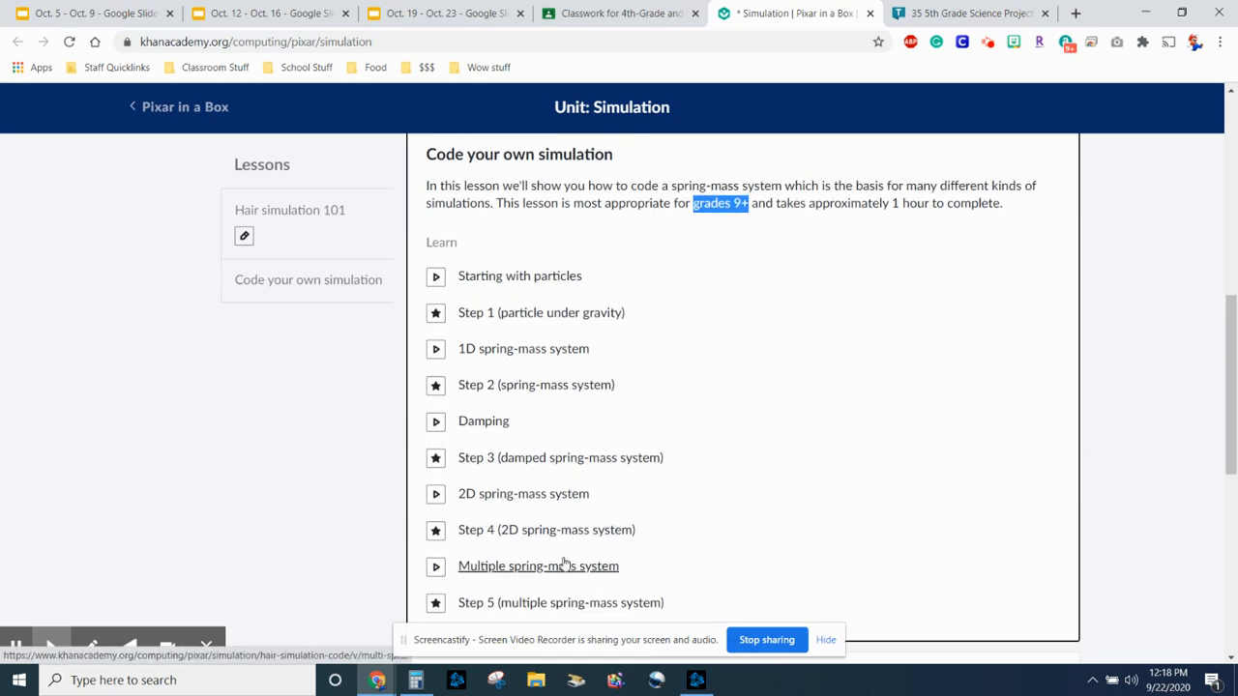
scroll(down, 3)
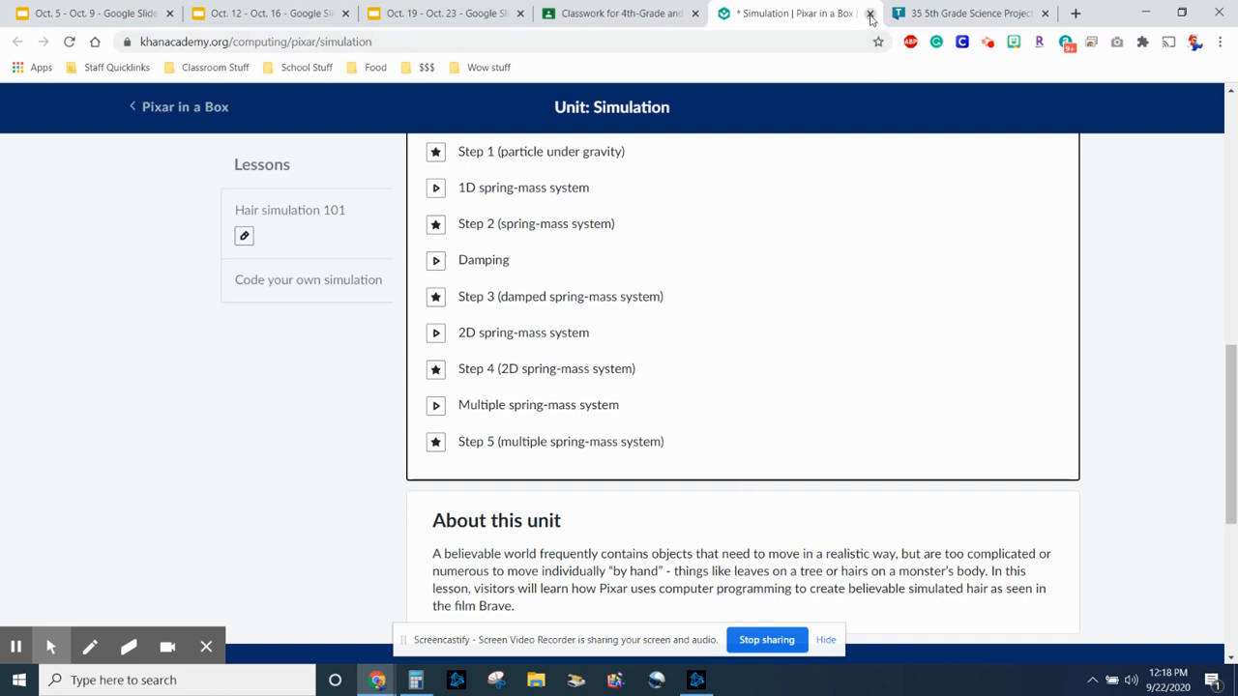
mouse_move(793, 13)
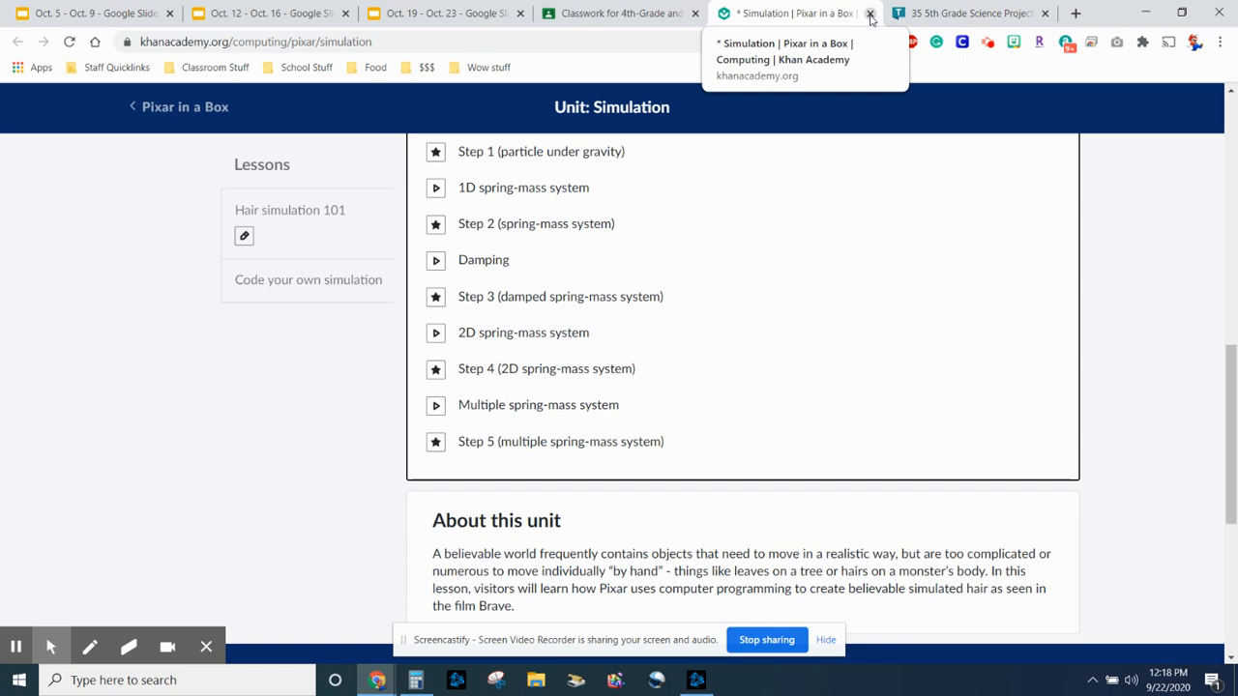
mouse_move(860, 203)
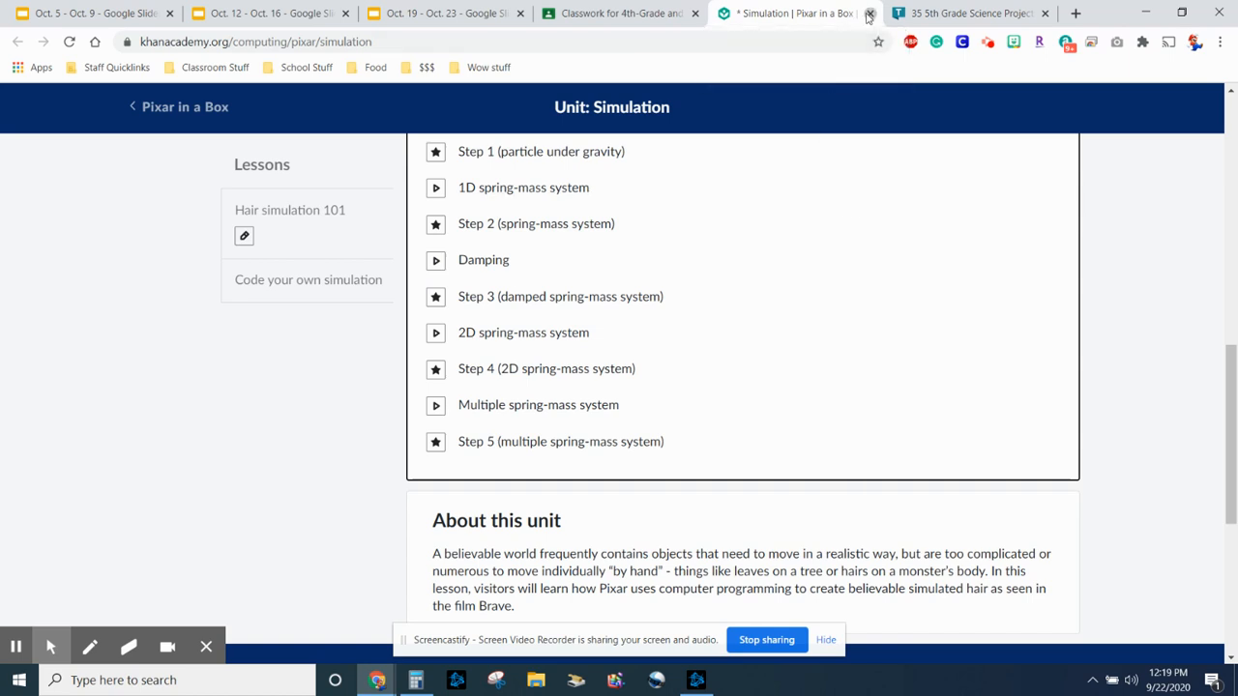
click(869, 13)
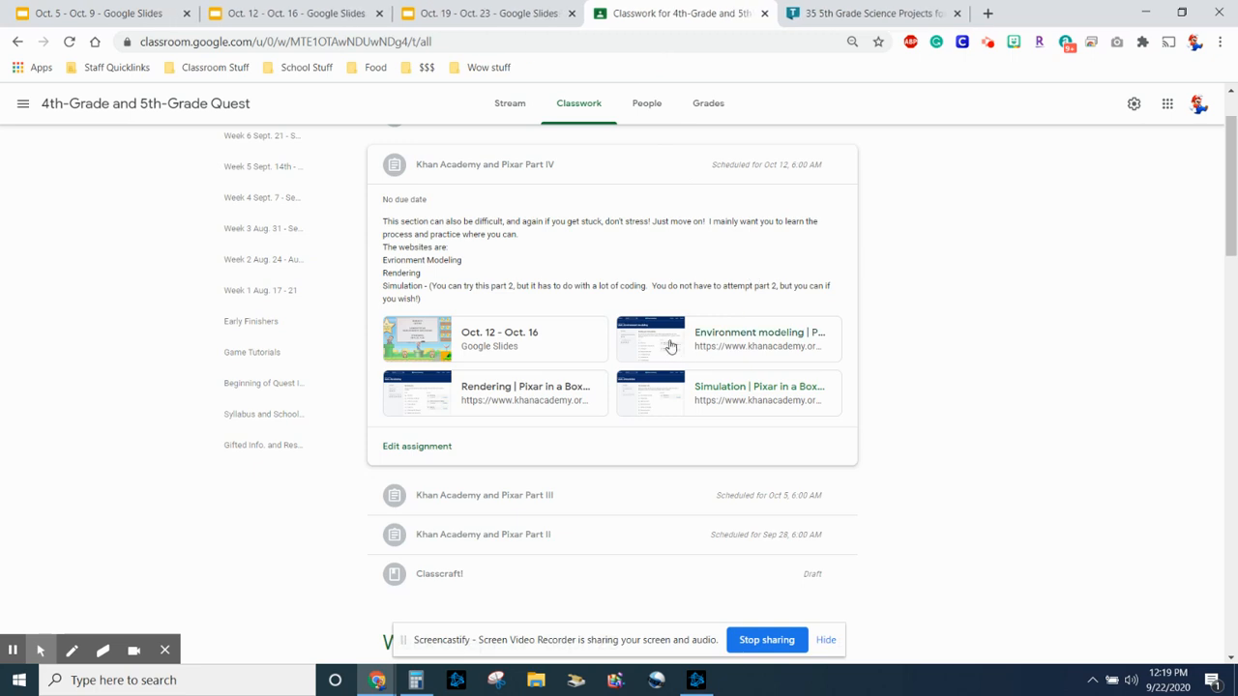
mouse_move(516, 400)
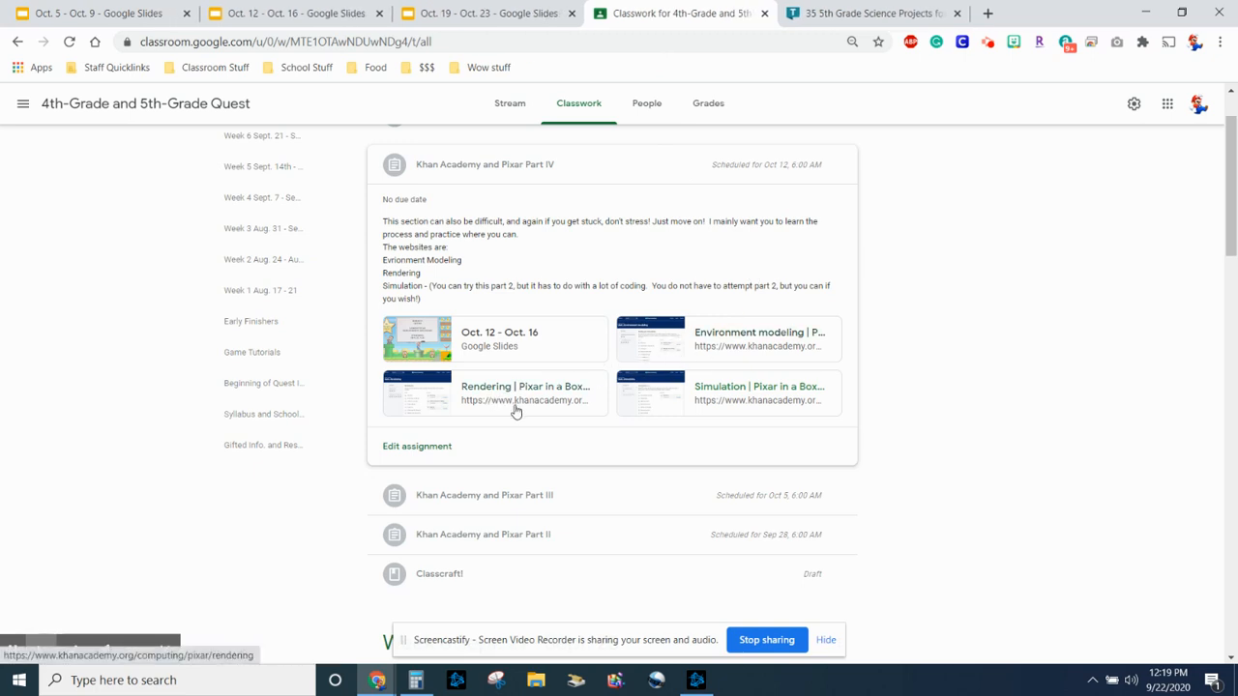